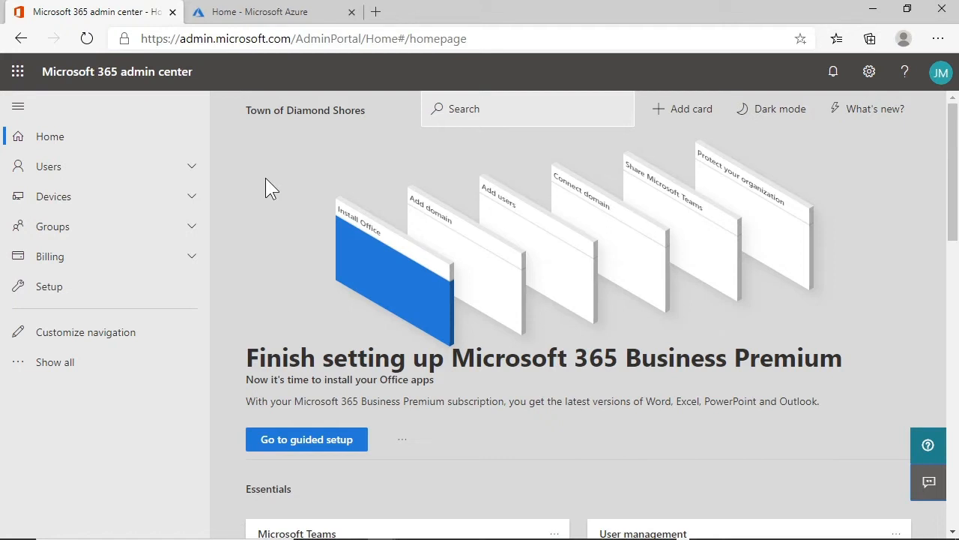
{"action": "mouse_move", "coordinate": [163, 98]}
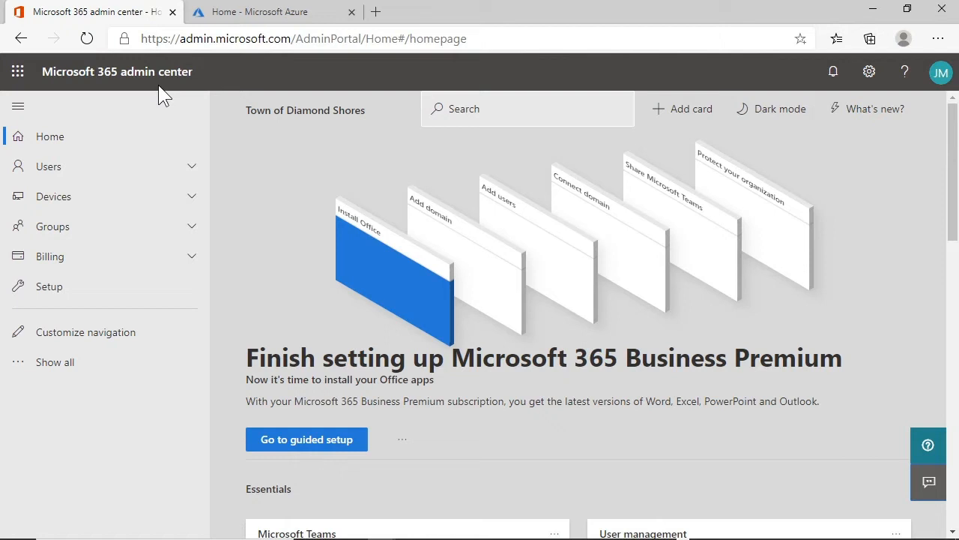
{"action": "mouse_move", "coordinate": [843, 360]}
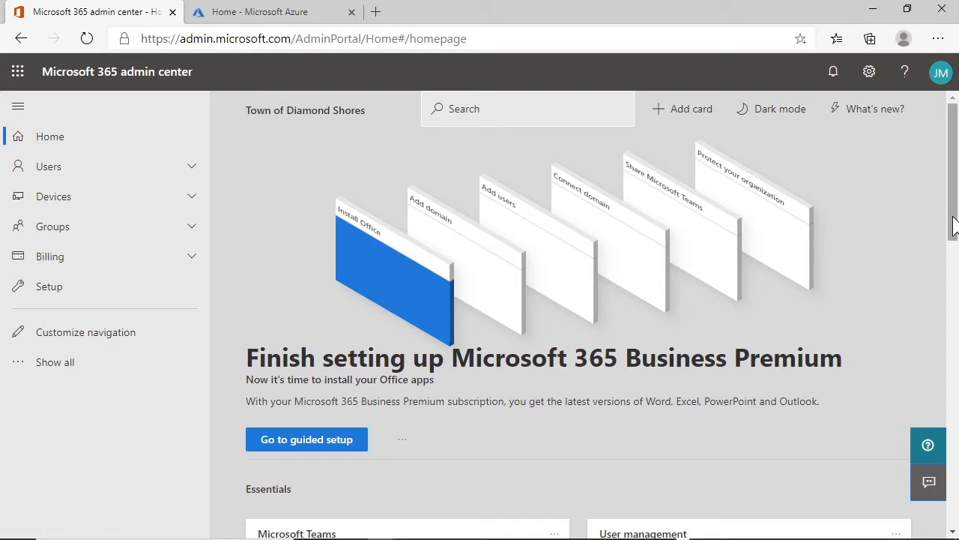
Expand Users in the navigation to show Active users, Contacts, Guest users and Deleted users
{"action": "scroll", "scroll_direction": "down", "scroll_amount": 3}
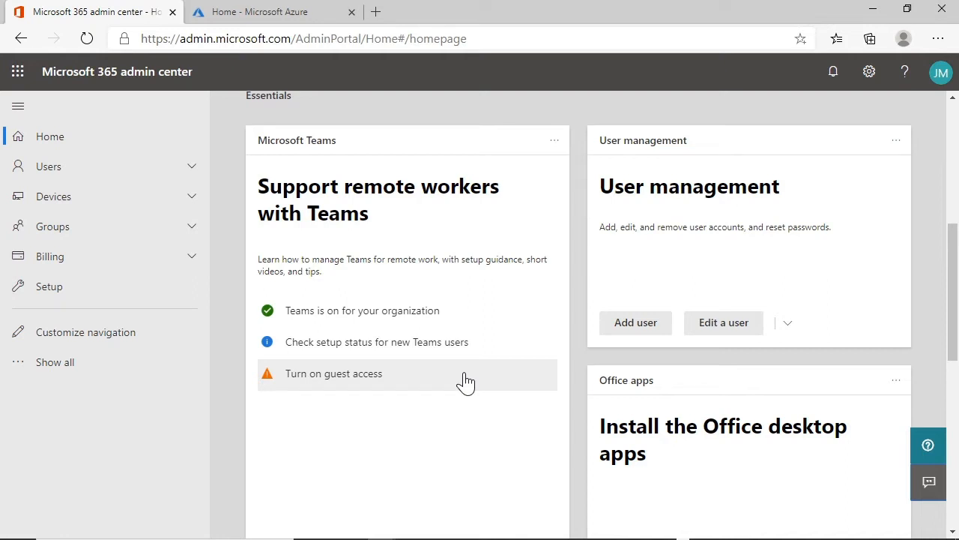
{"action": "mouse_move", "coordinate": [102, 166]}
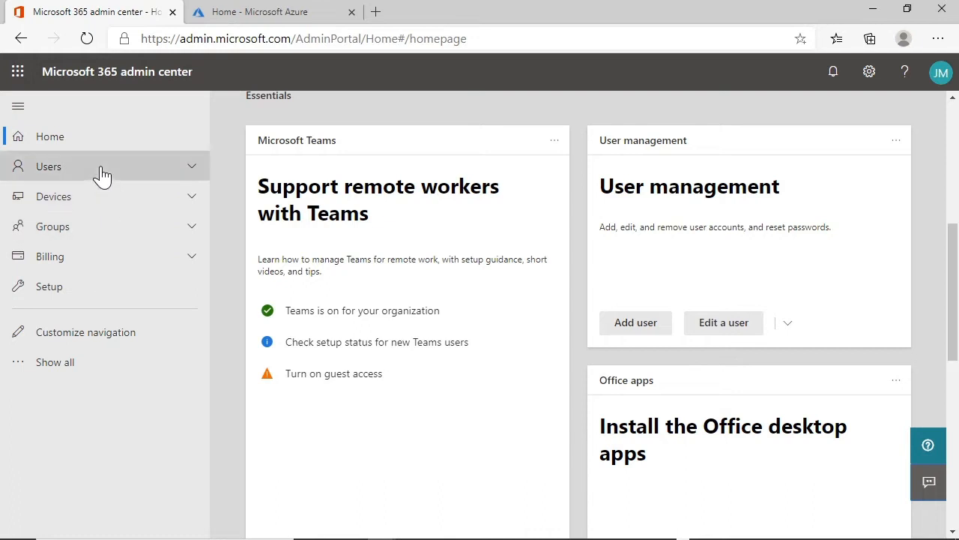
{"action": "left_click", "coordinate": [48, 166]}
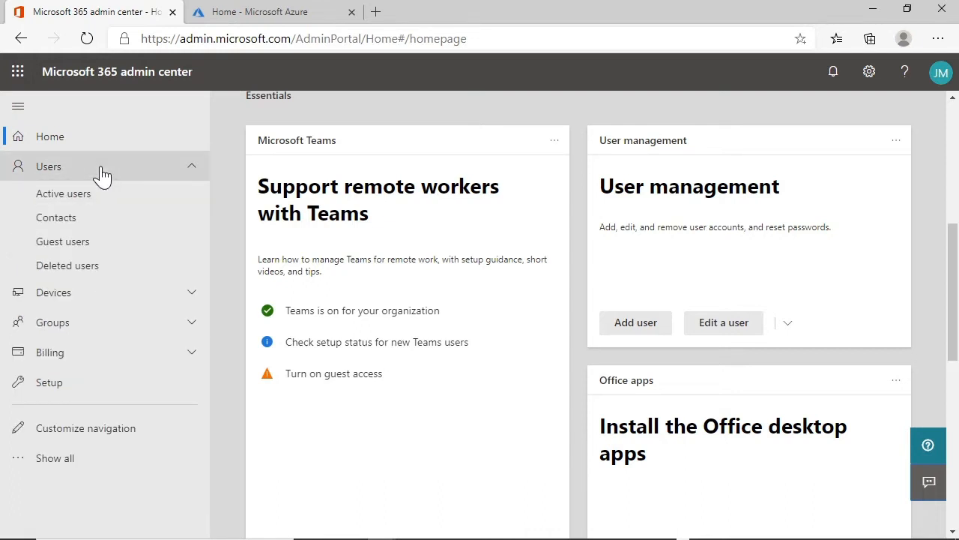
Review the Active users list, then show the Groups page listing the organisation's 15 groups
{"action": "left_click", "coordinate": [62, 193]}
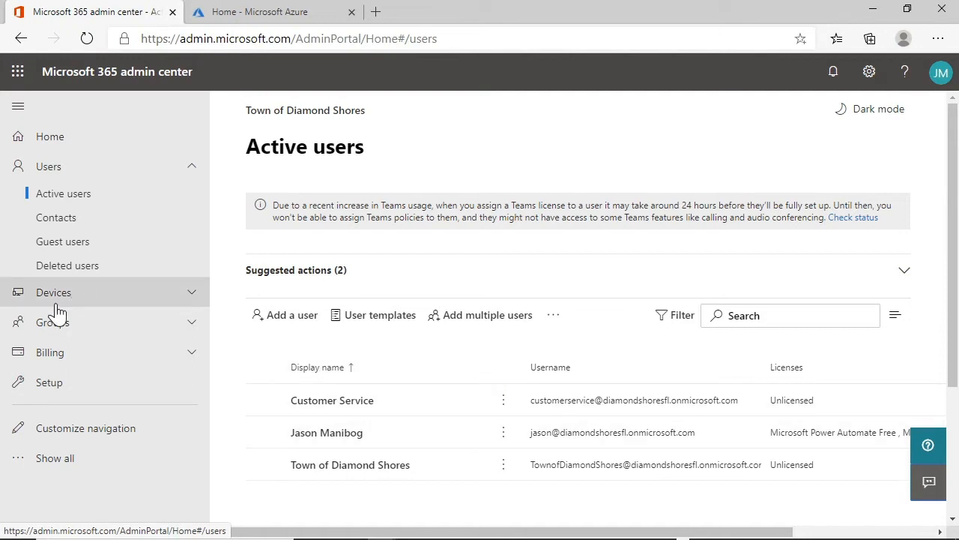
{"action": "left_click", "coordinate": [51, 322]}
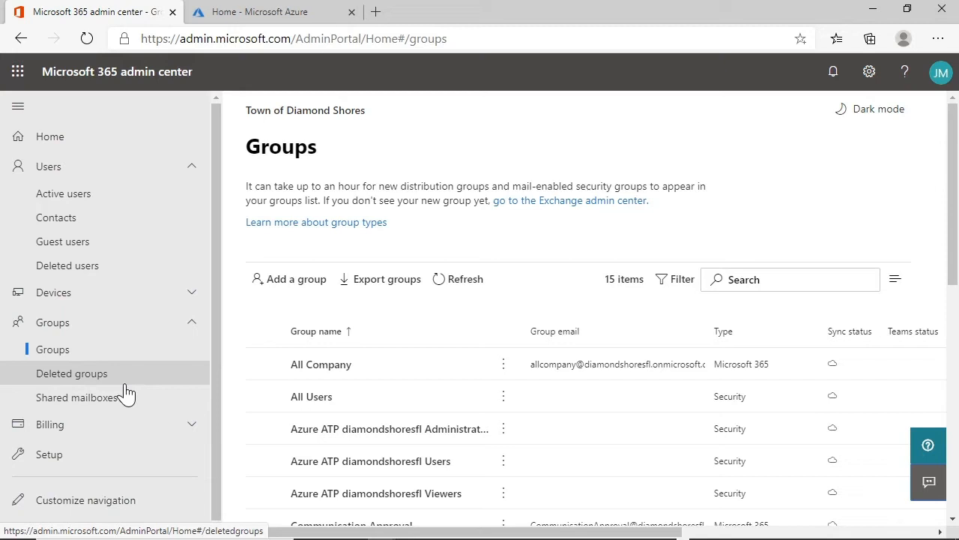
Show the Shared mailboxes page with the Customer Service mailbox and reveal Admin centers below
{"action": "left_click", "coordinate": [76, 397]}
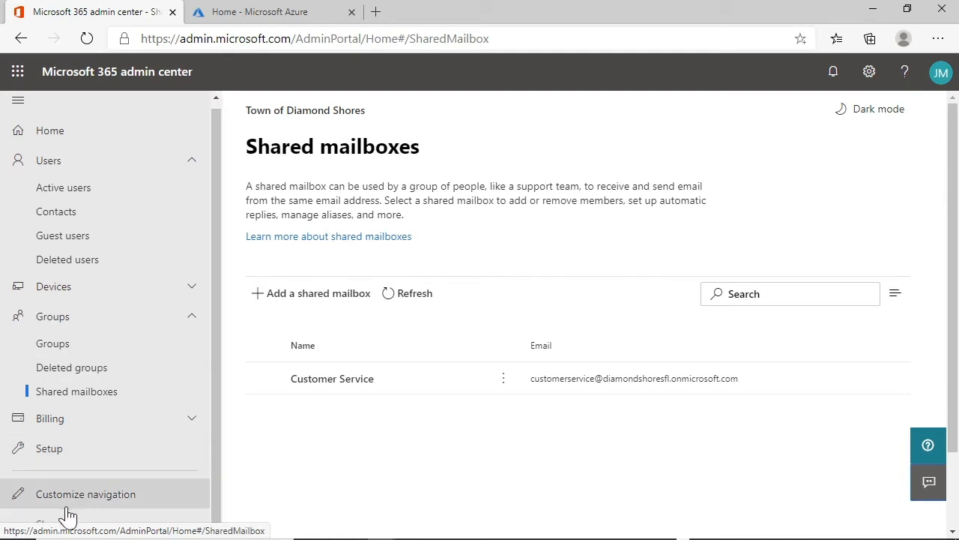
{"action": "scroll", "scroll_direction": "down", "scroll_amount": 3}
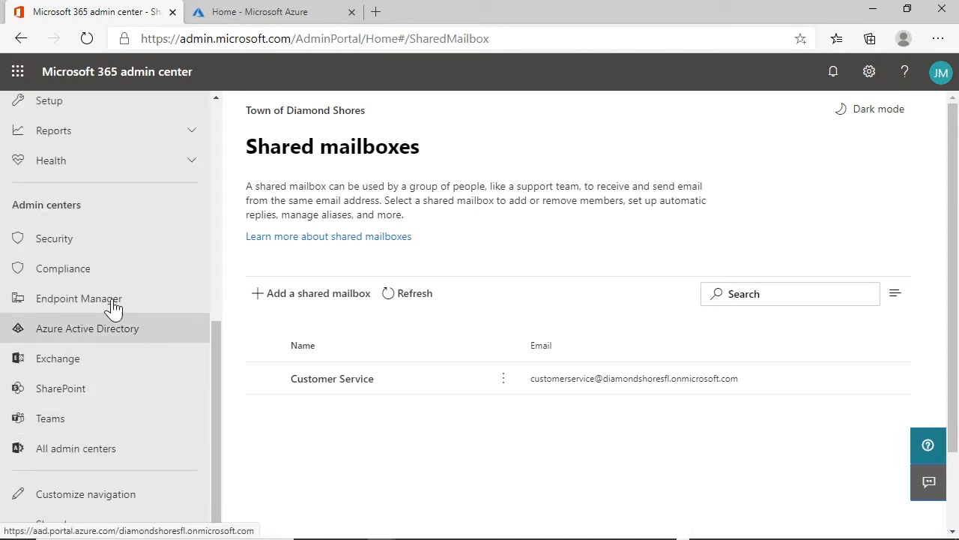
Launch Endpoint Manager admin center showing Town of Diamond Shores' healthy tenant status
{"action": "left_click", "coordinate": [78, 298]}
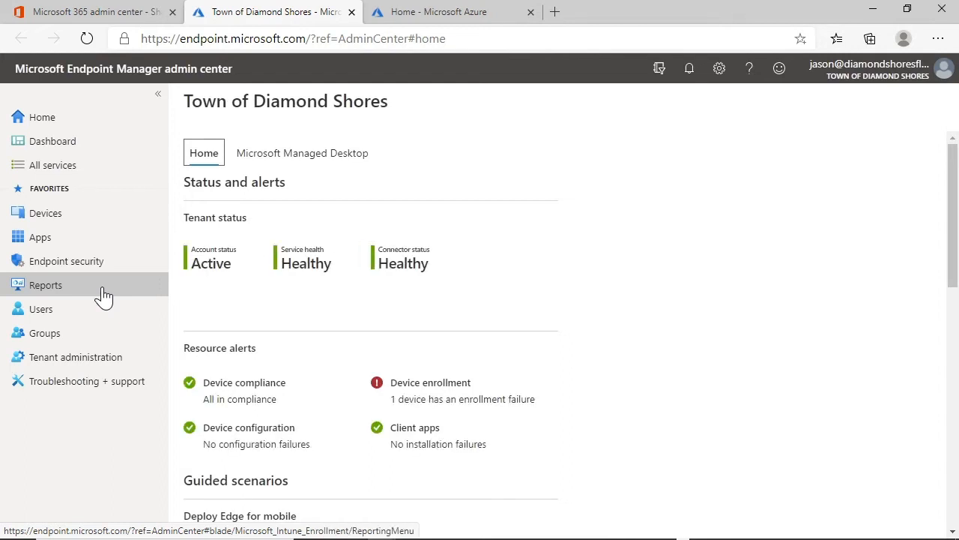
{"action": "mouse_move", "coordinate": [90, 225]}
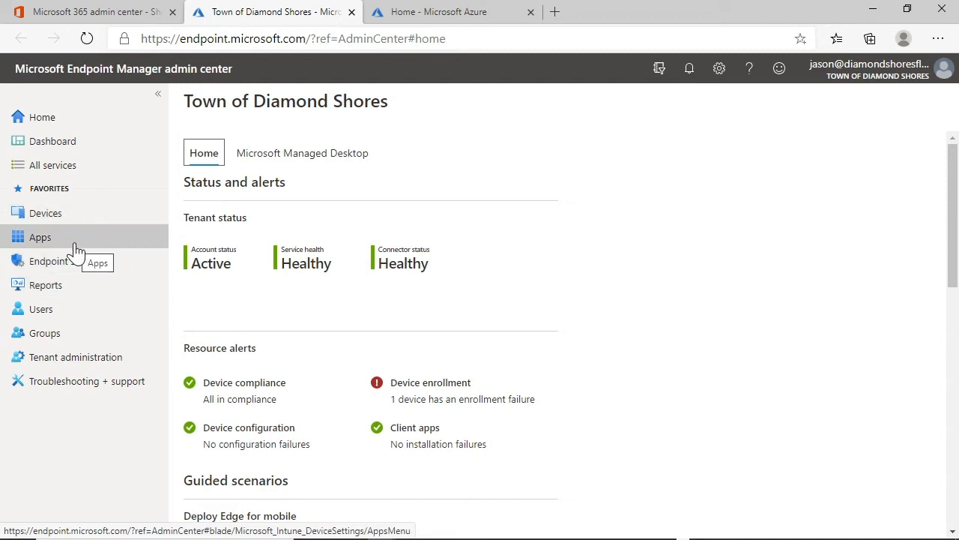
{"action": "mouse_move", "coordinate": [46, 188]}
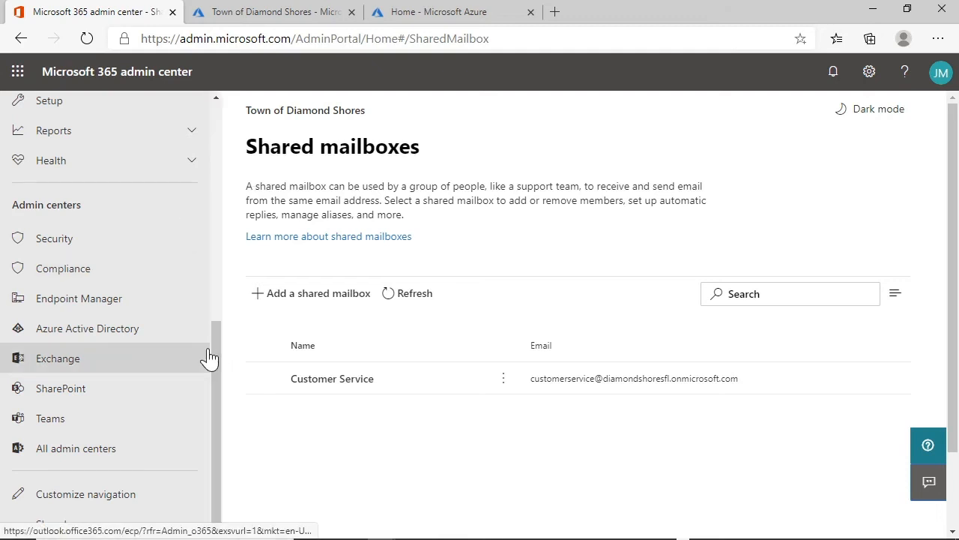
Scroll the Admin centers list to review Security, Compliance, Exchange, SharePoint and Teams
{"action": "scroll", "scroll_direction": "up", "scroll_amount": 3}
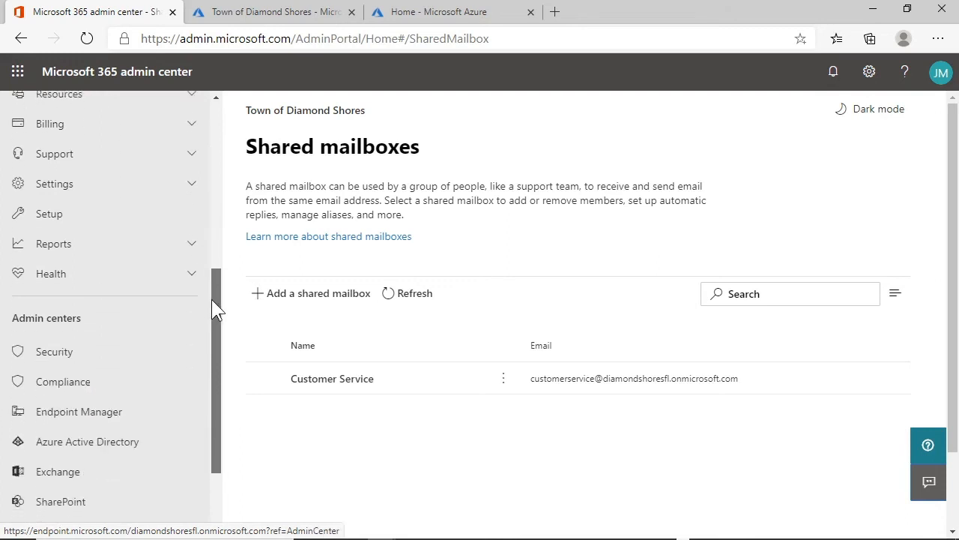
{"action": "scroll", "scroll_direction": "down", "scroll_amount": 3}
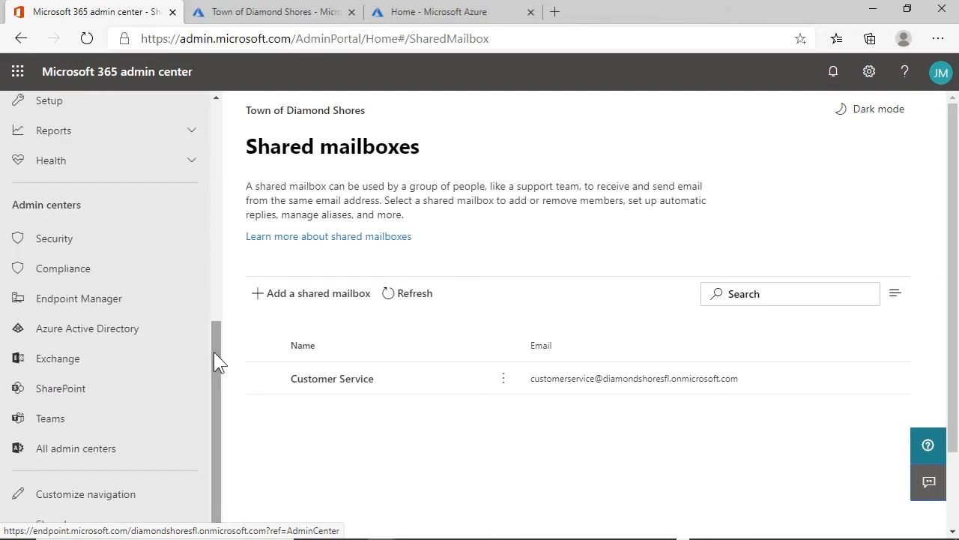
{"action": "mouse_move", "coordinate": [117, 275]}
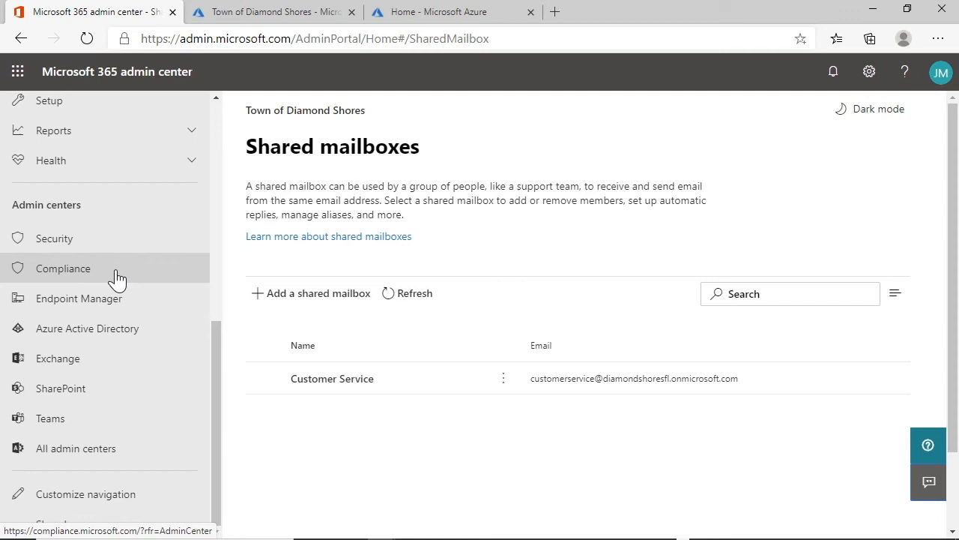
{"action": "mouse_move", "coordinate": [165, 313]}
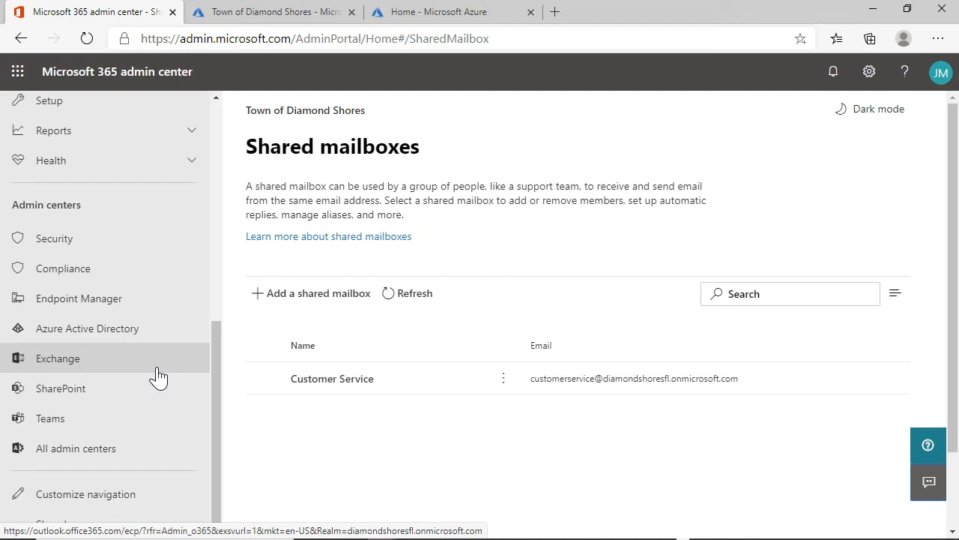
{"action": "mouse_move", "coordinate": [153, 388]}
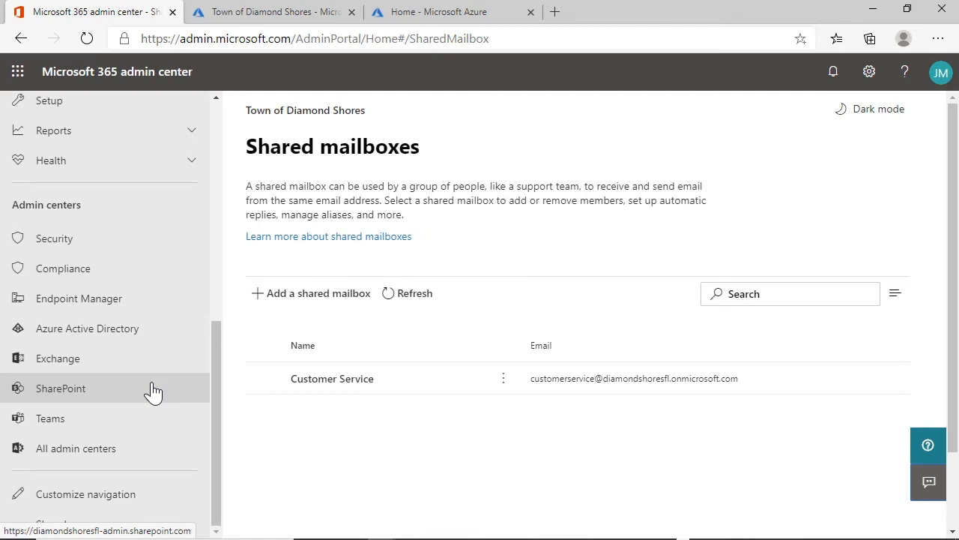
{"action": "mouse_move", "coordinate": [147, 419]}
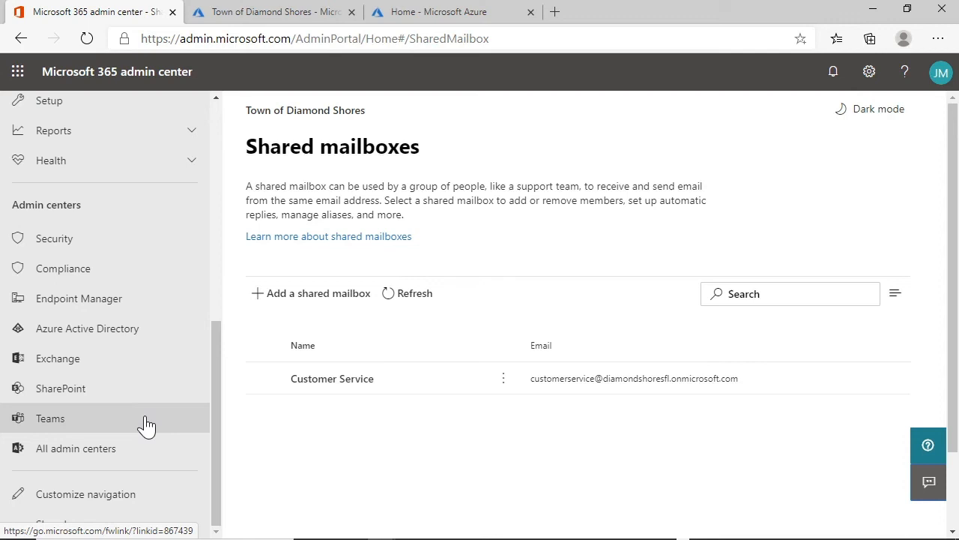